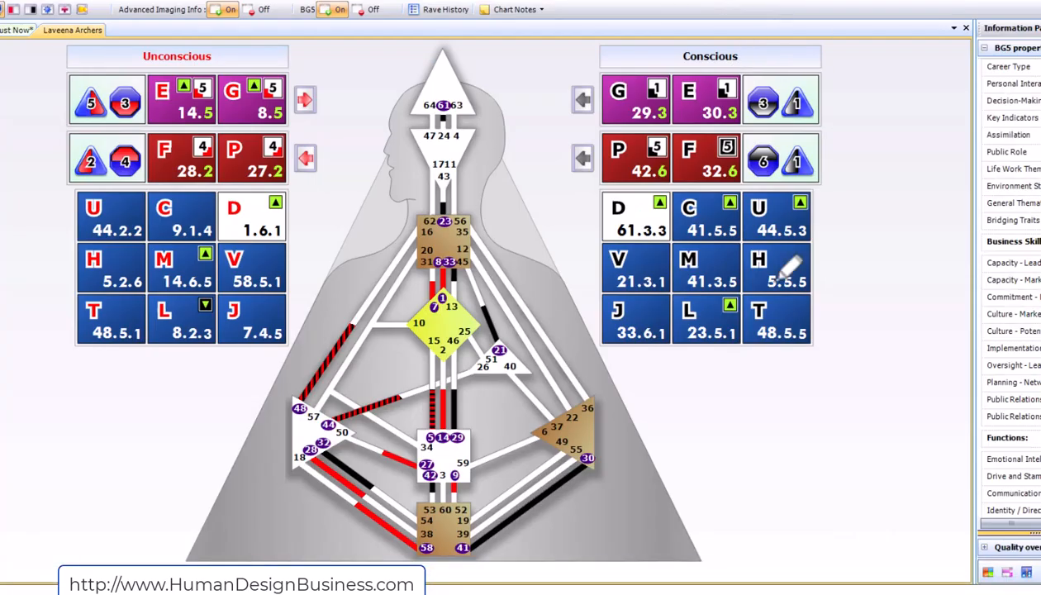
pyautogui.moveTo(843, 438)
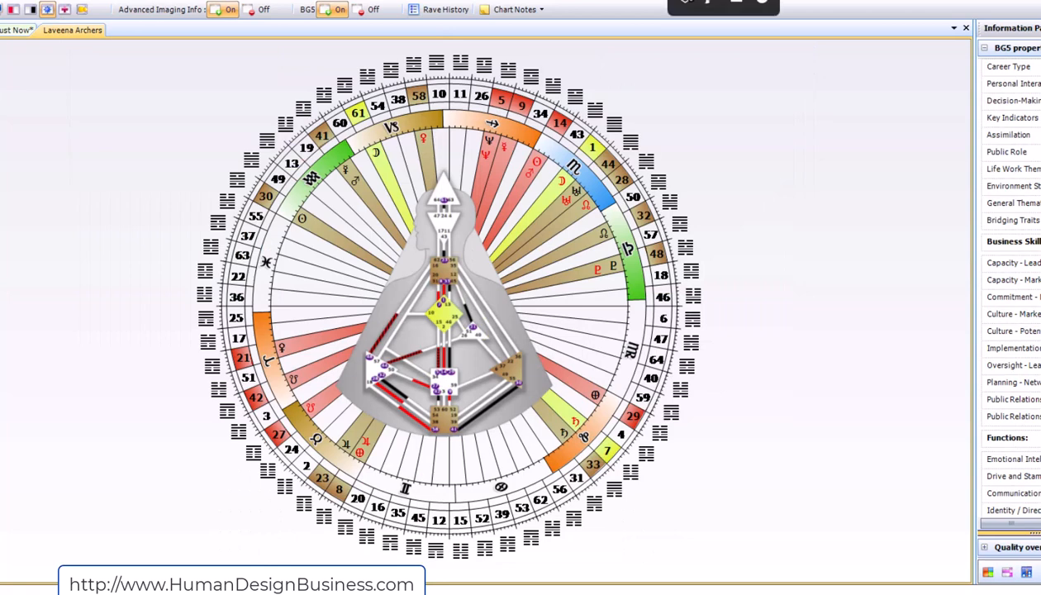
pyautogui.moveTo(599, 316)
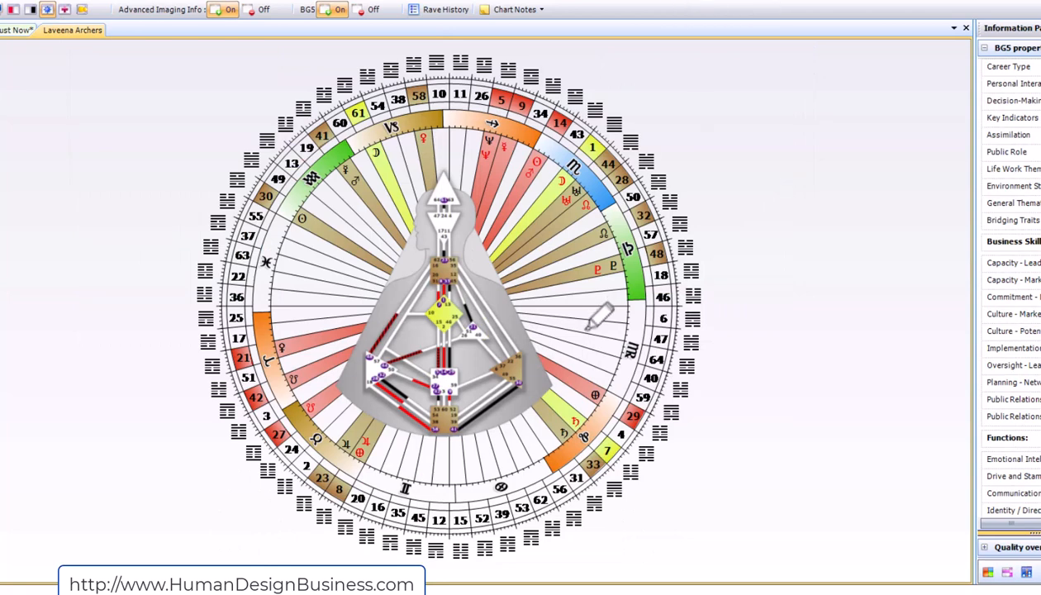
pyautogui.moveTo(541, 376)
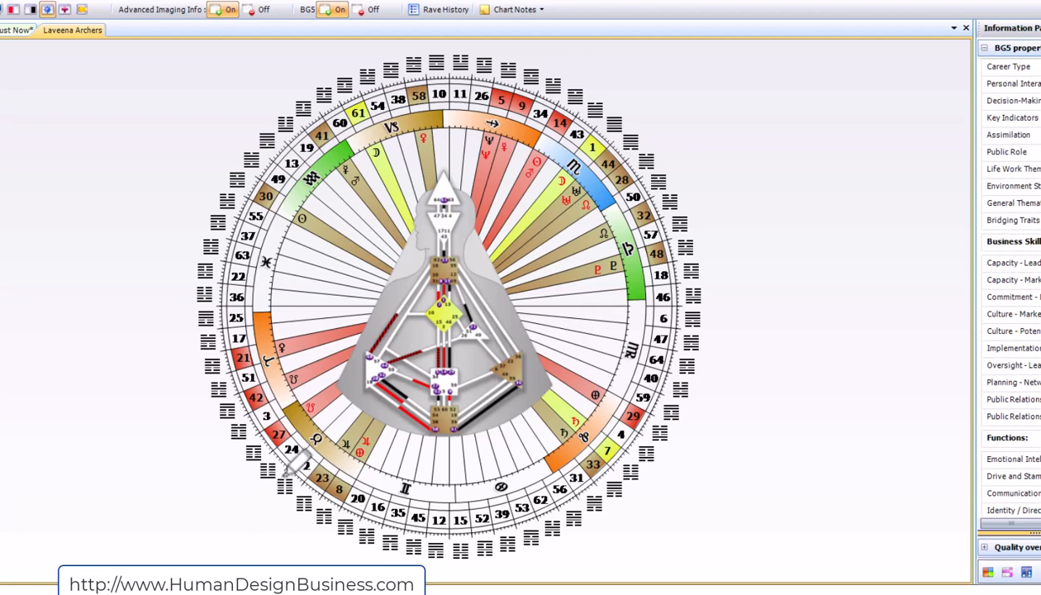
pyautogui.moveTo(295, 461)
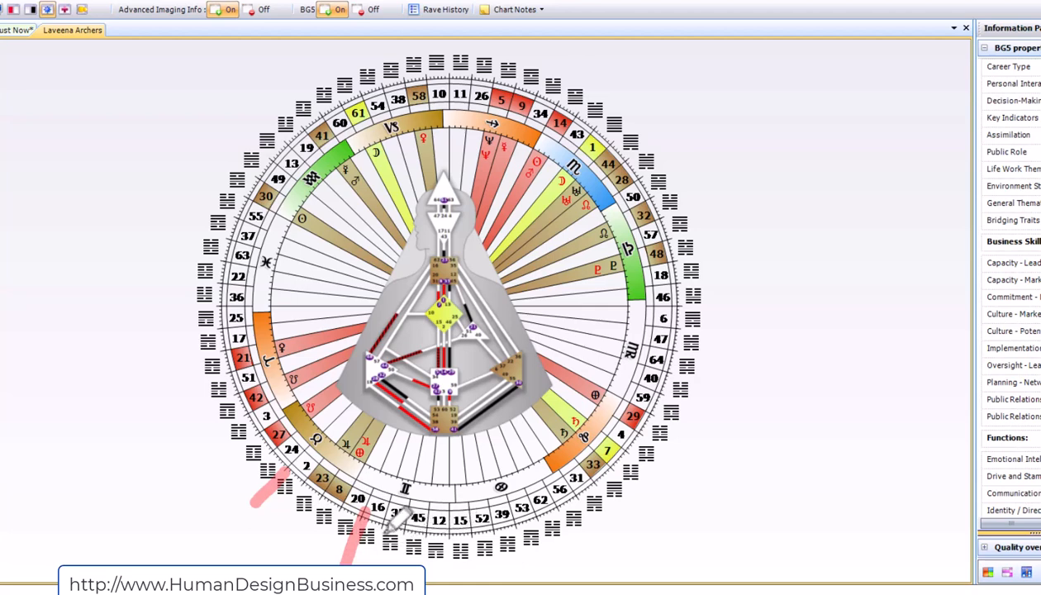
pyautogui.moveTo(434, 517)
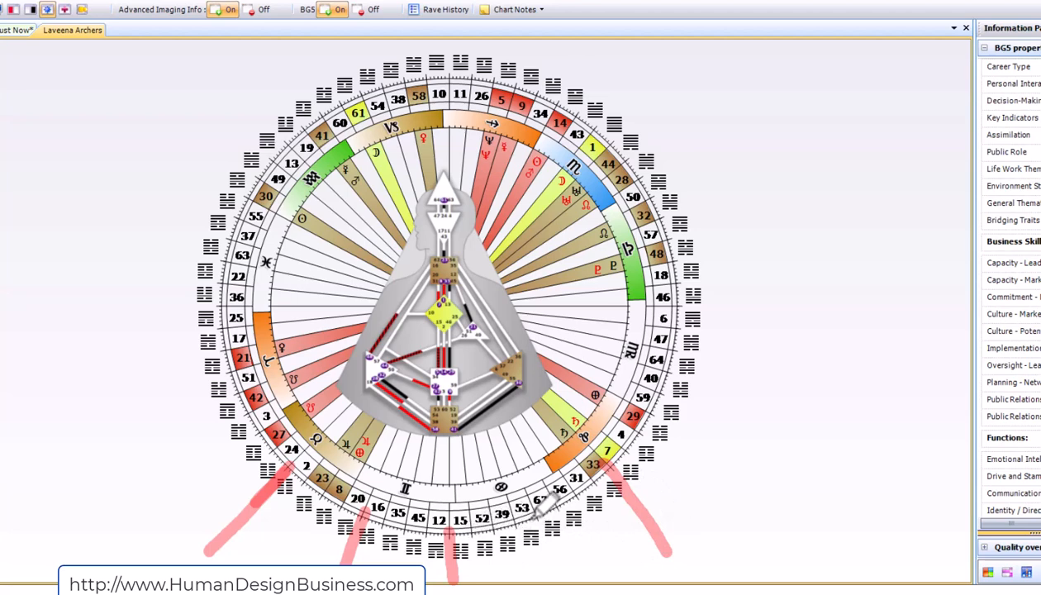
pyautogui.moveTo(537, 500)
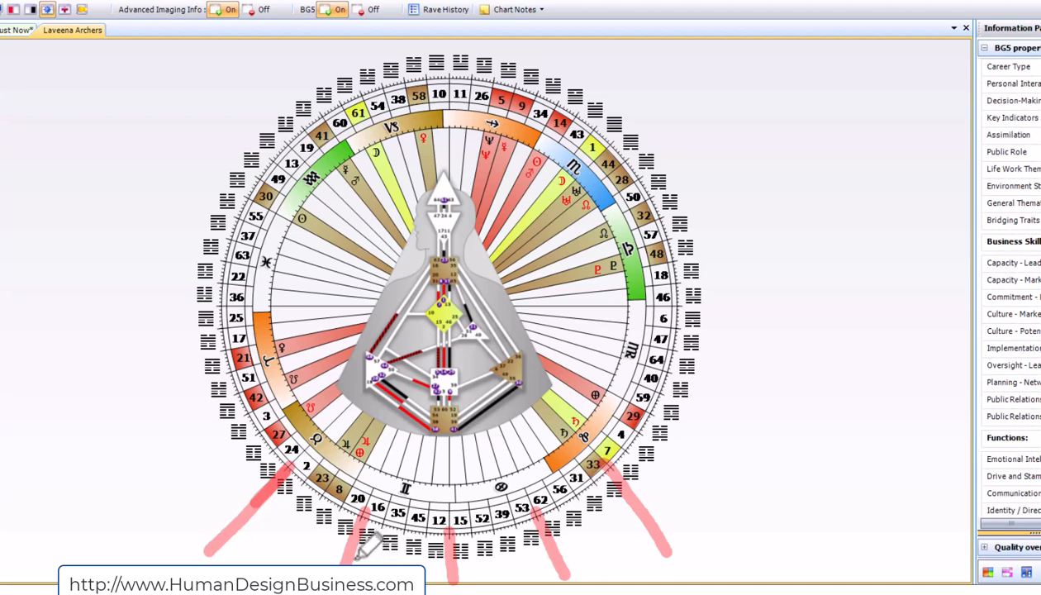
pyautogui.moveTo(458, 561)
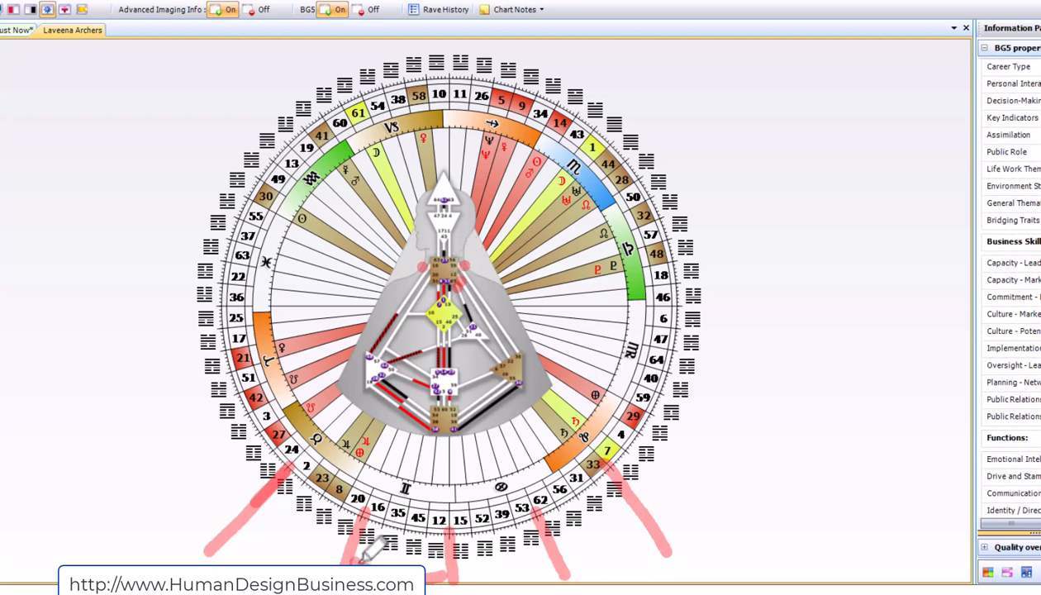
pyautogui.moveTo(434, 566)
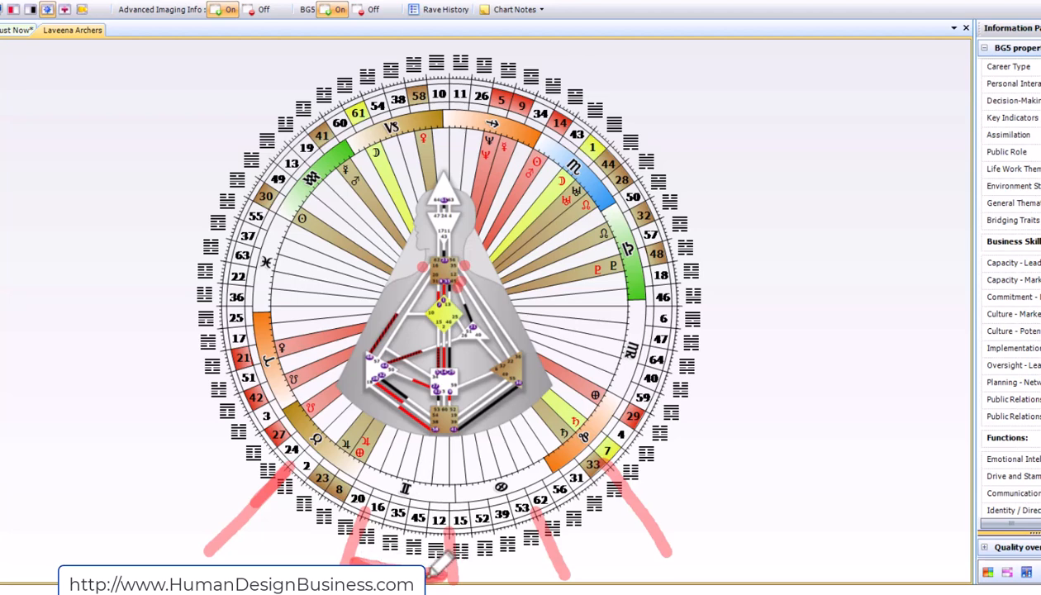
pyautogui.moveTo(372, 550)
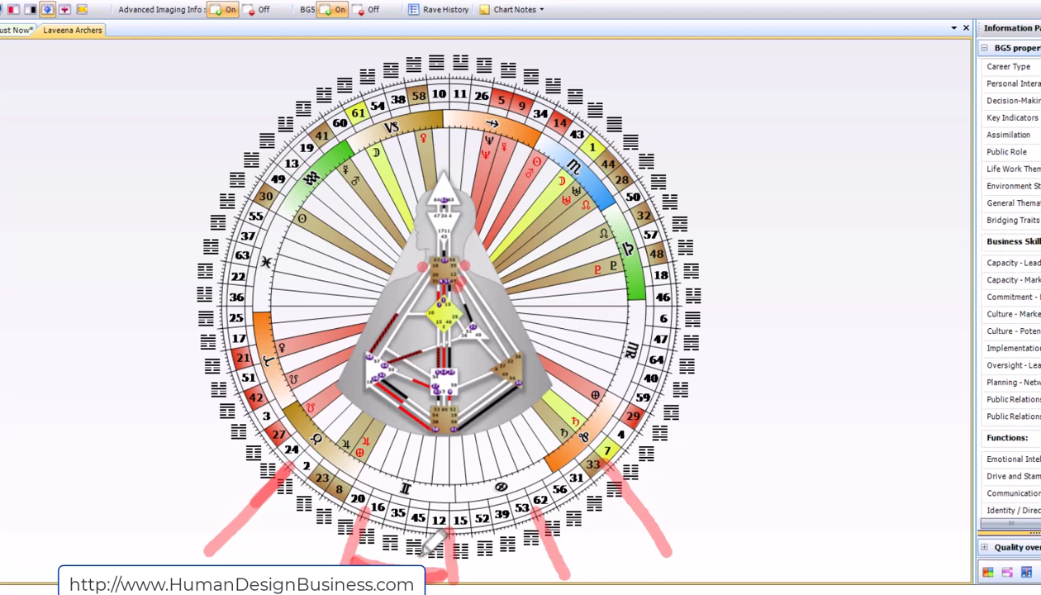
pyautogui.moveTo(483, 276)
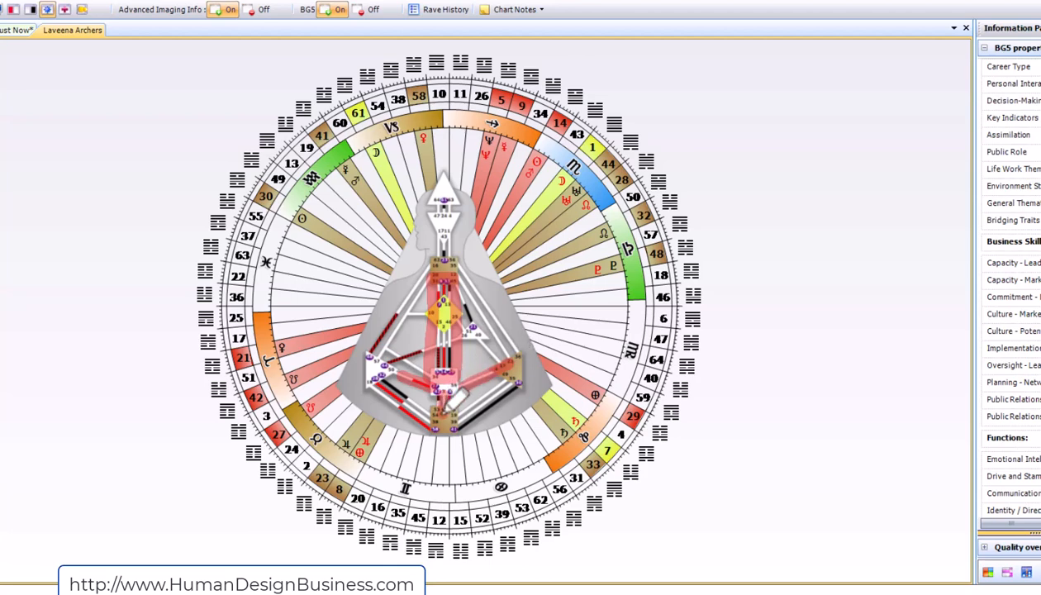
pyautogui.moveTo(595, 281)
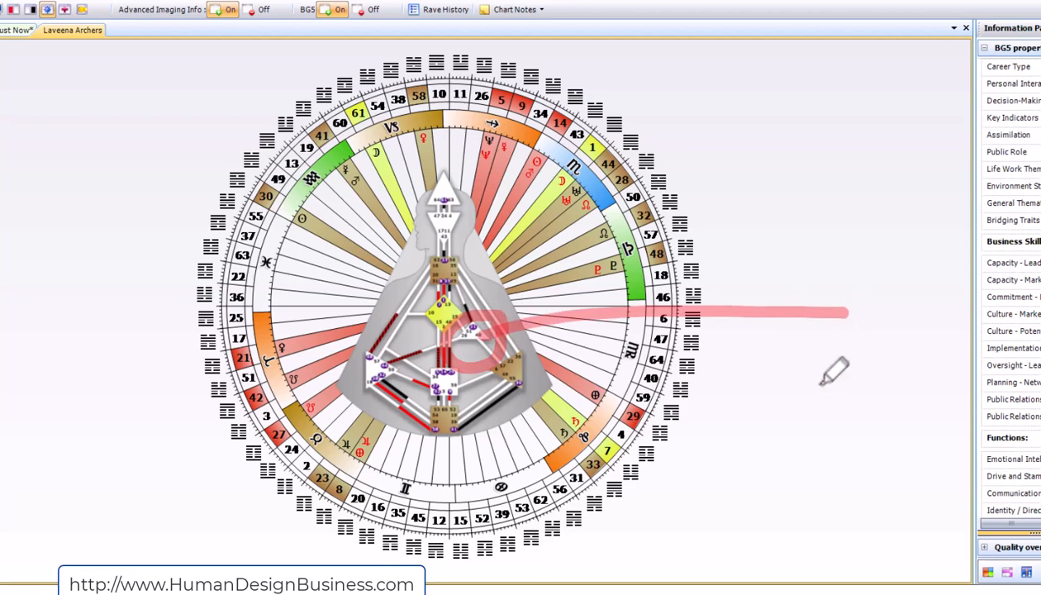
pyautogui.moveTo(832, 390)
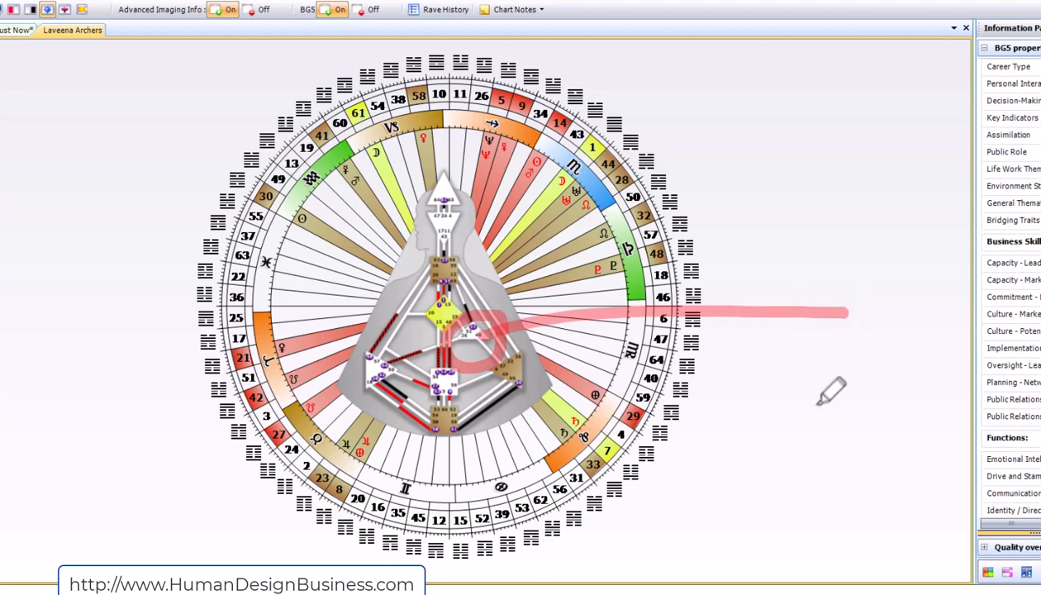
pyautogui.moveTo(835, 372)
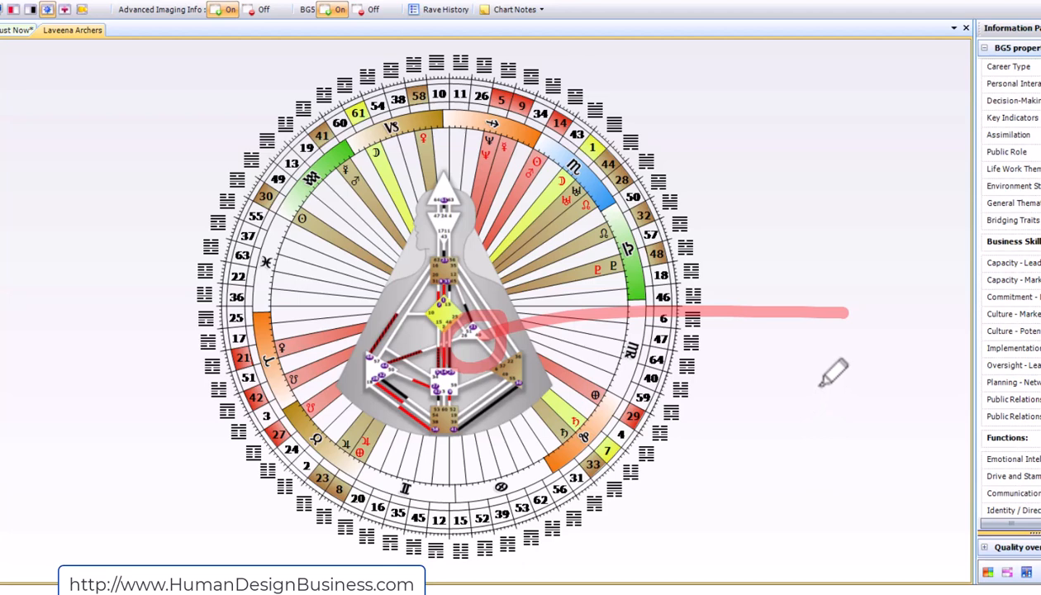
pyautogui.moveTo(834, 371)
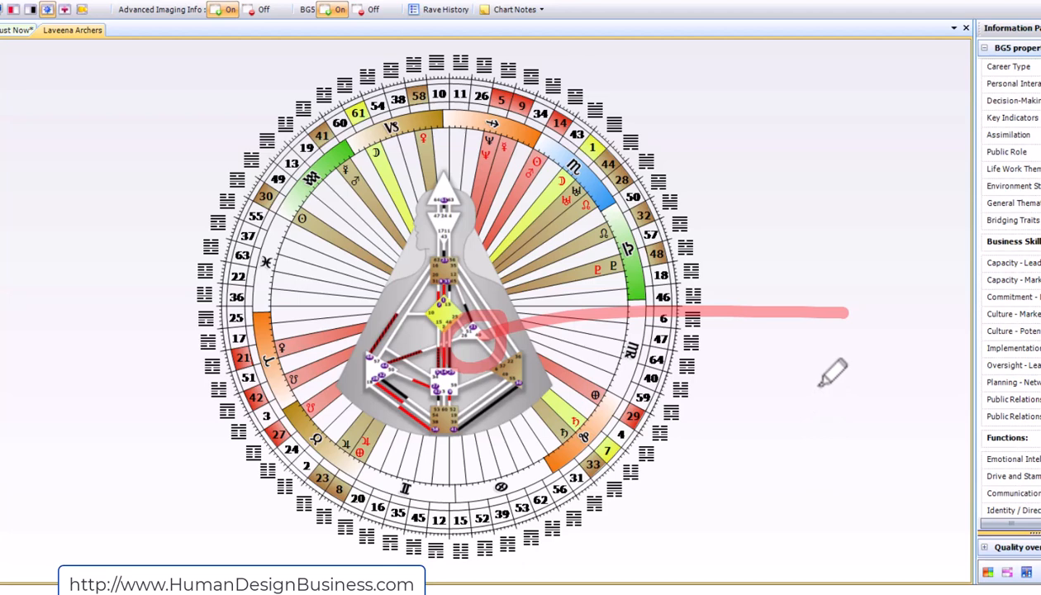
pyautogui.moveTo(833, 376)
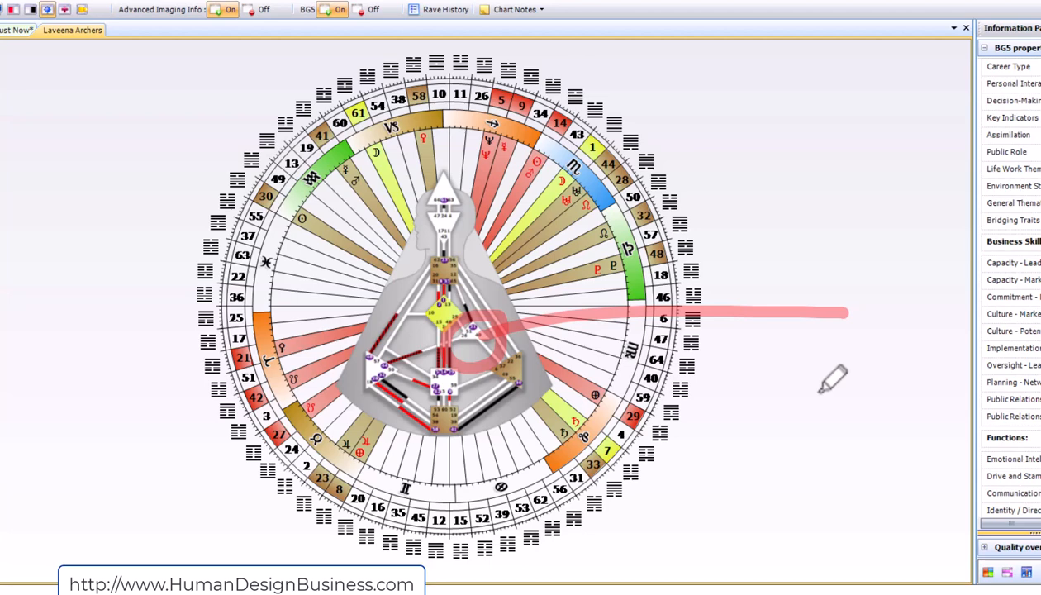
pyautogui.moveTo(835, 378)
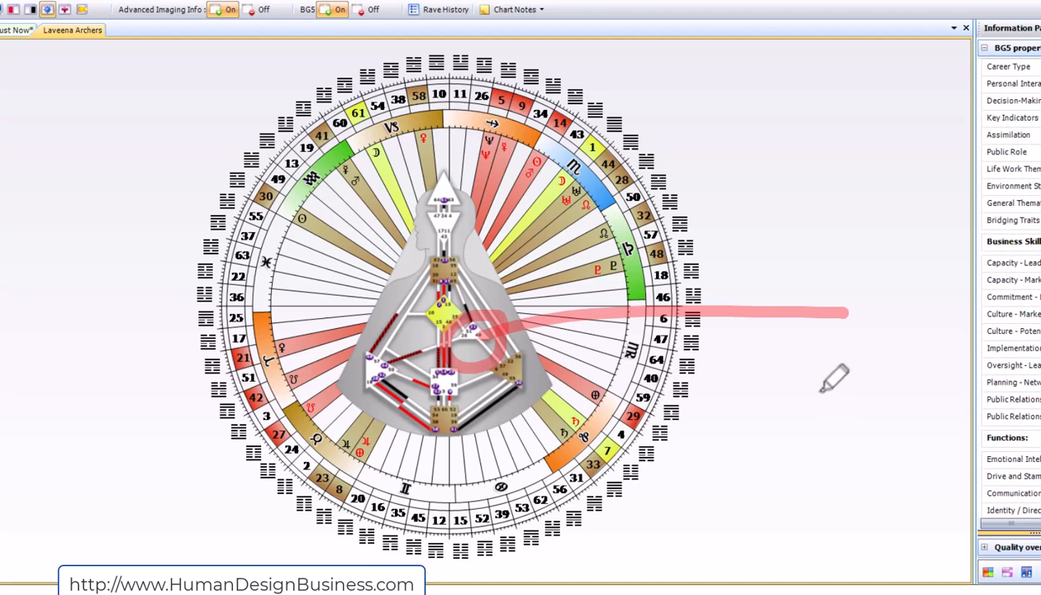
pyautogui.moveTo(835, 377)
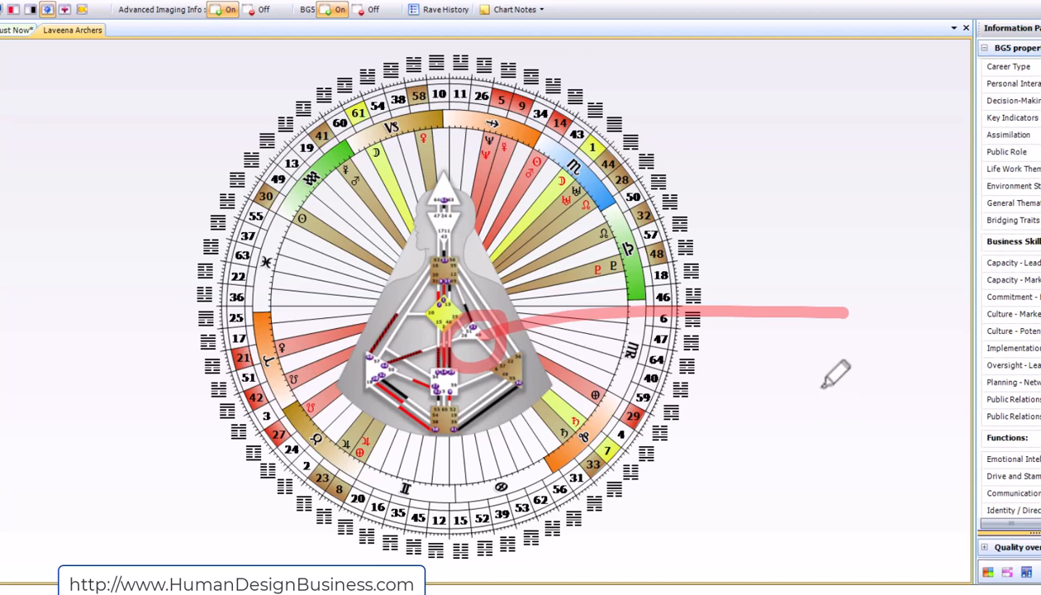
pyautogui.moveTo(818, 378)
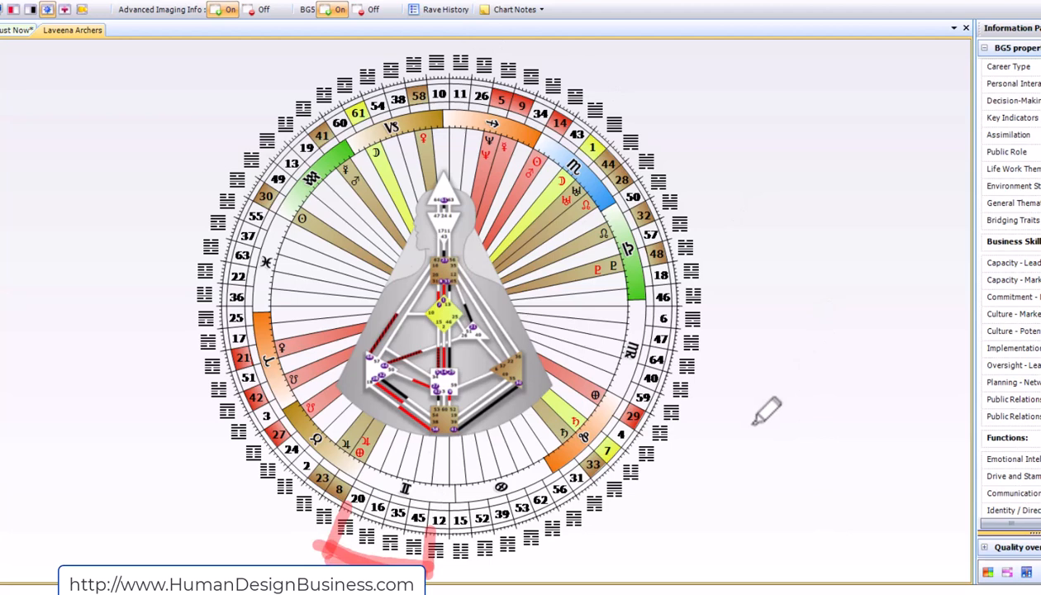
pyautogui.moveTo(496, 309)
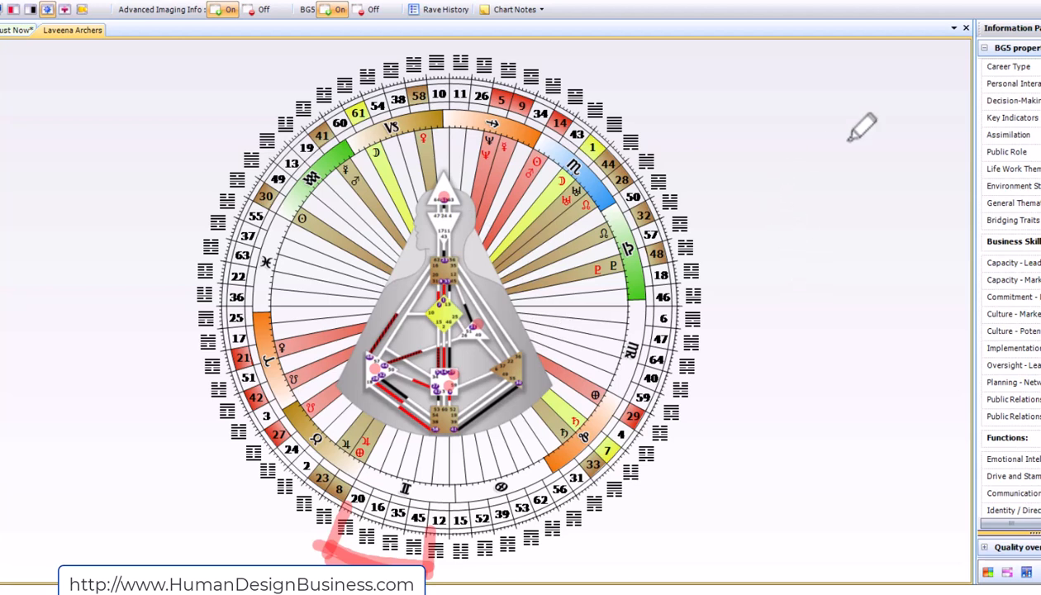
pyautogui.moveTo(862, 126)
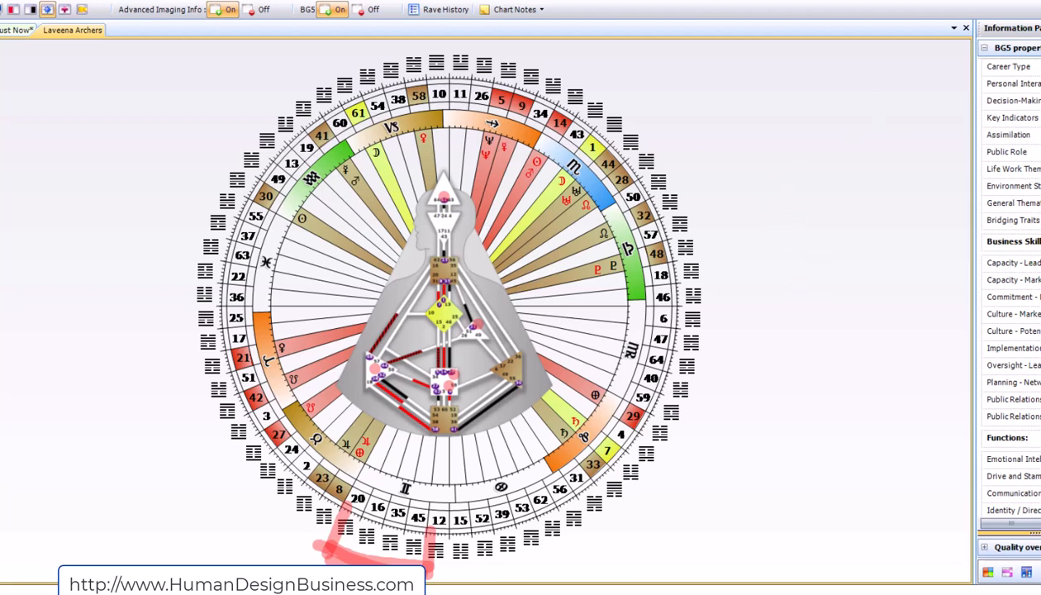
pyautogui.moveTo(801, 293)
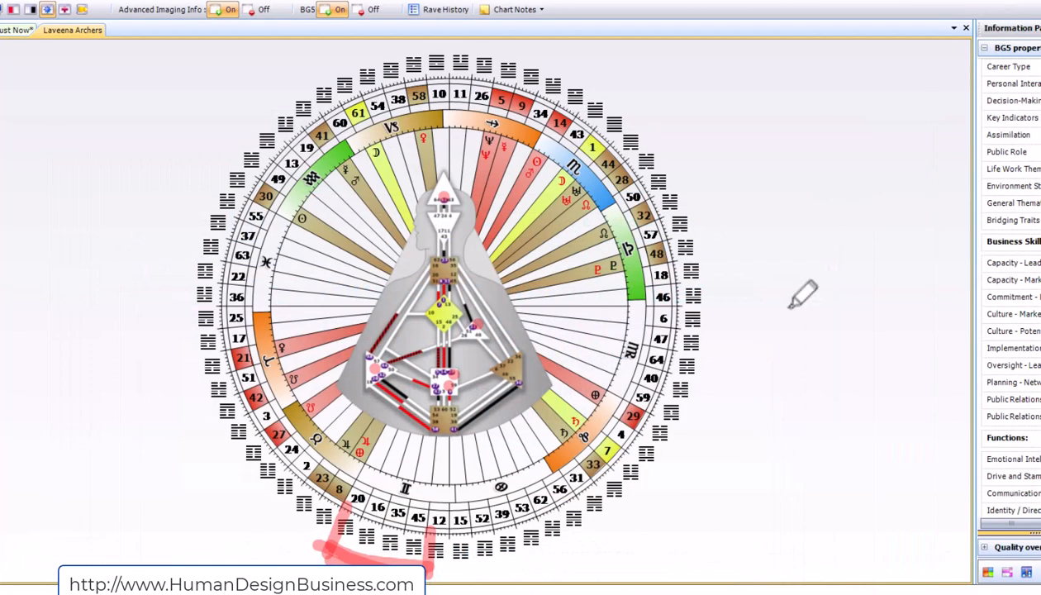